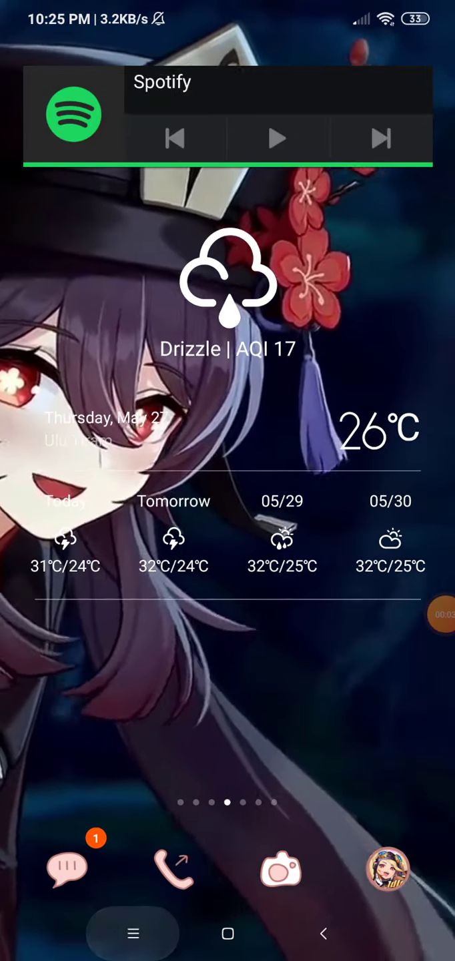
- Open the BeatX: Rhythm Game 2019 listing from the Play Store 'rhythm' search results
left_click(228, 934)
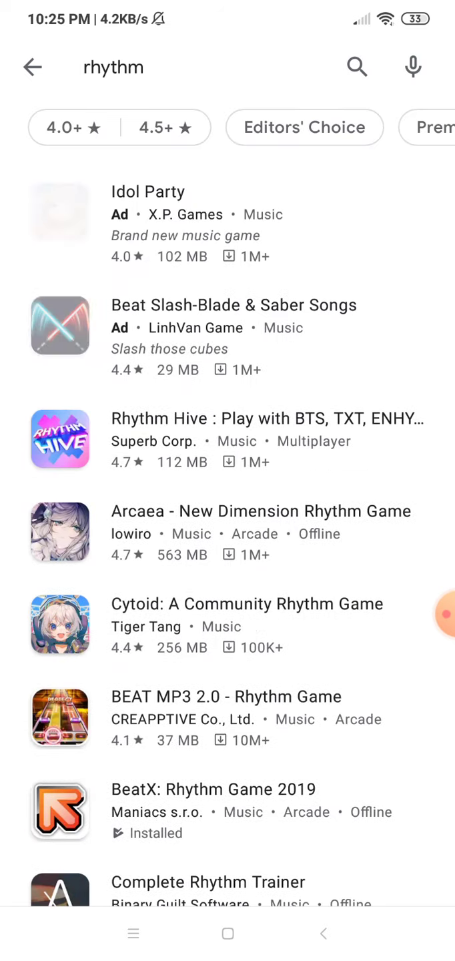
scroll("down", 3)
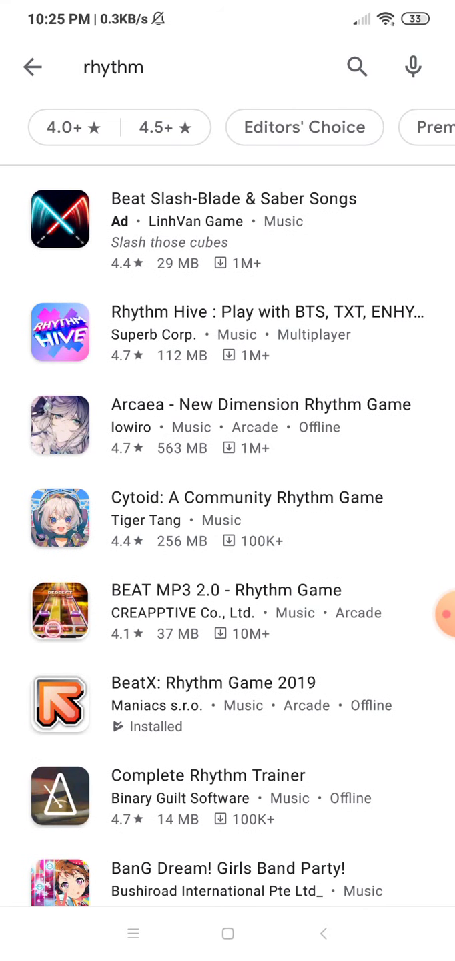
left_click(59, 705)
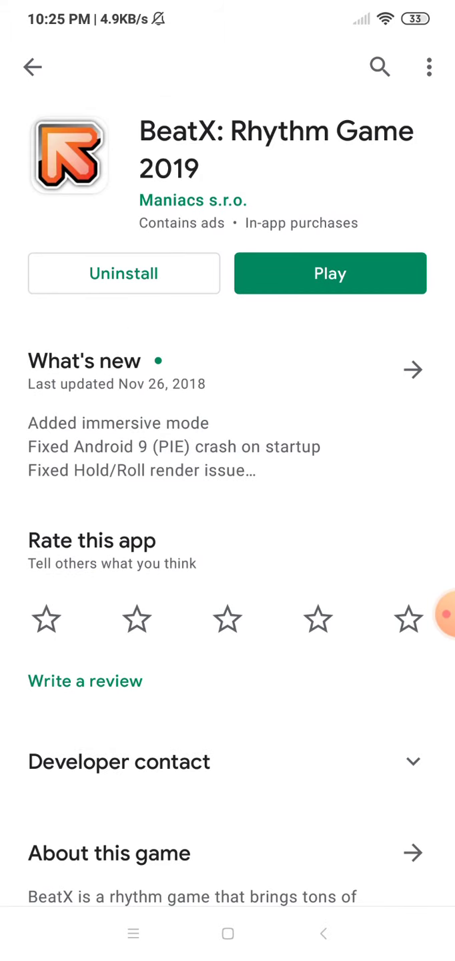
- Launch BeatX and start the demo song Drive by Alex Beroza on Medium
left_click(330, 273)
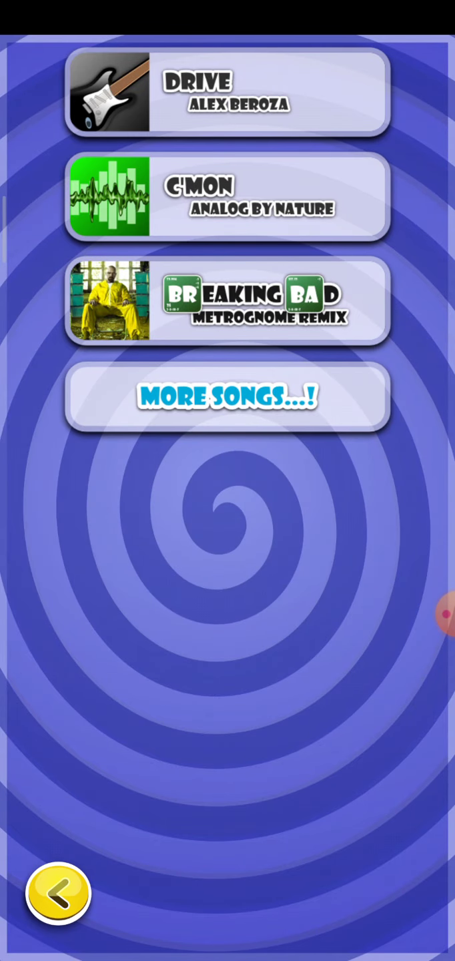
left_click(228, 92)
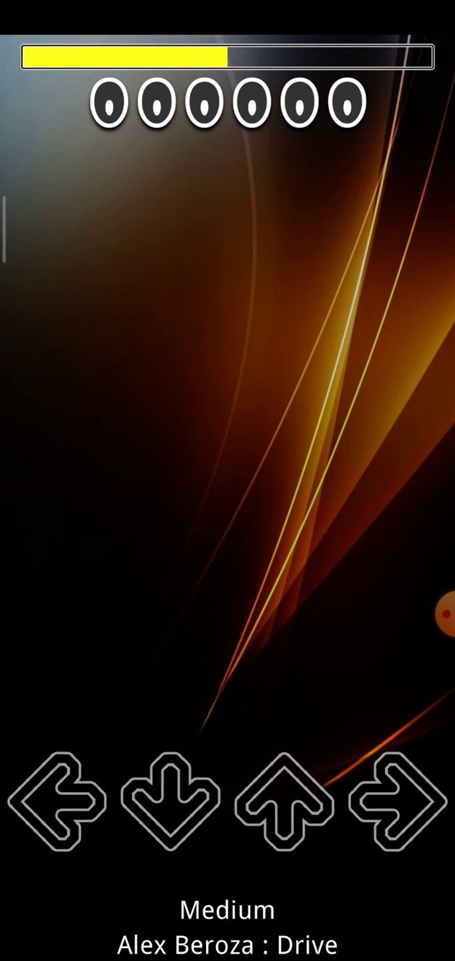
- Hit Drive's falling arrow notes, pushing the score past 1,148,000 with a 47 combo
left_click(283, 801)
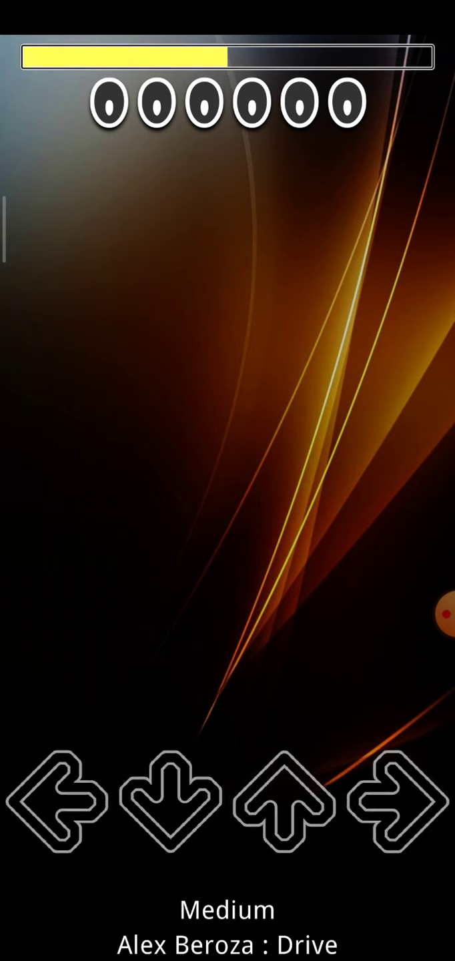
left_click(284, 807)
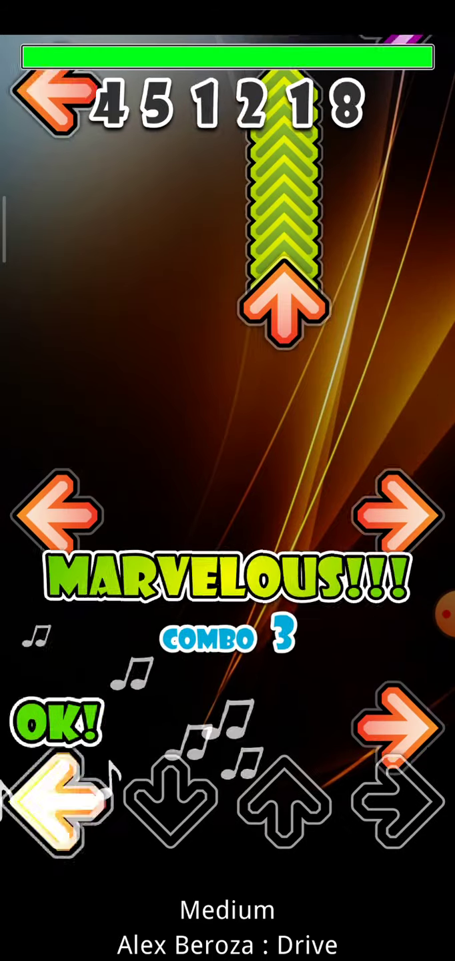
left_click(283, 805)
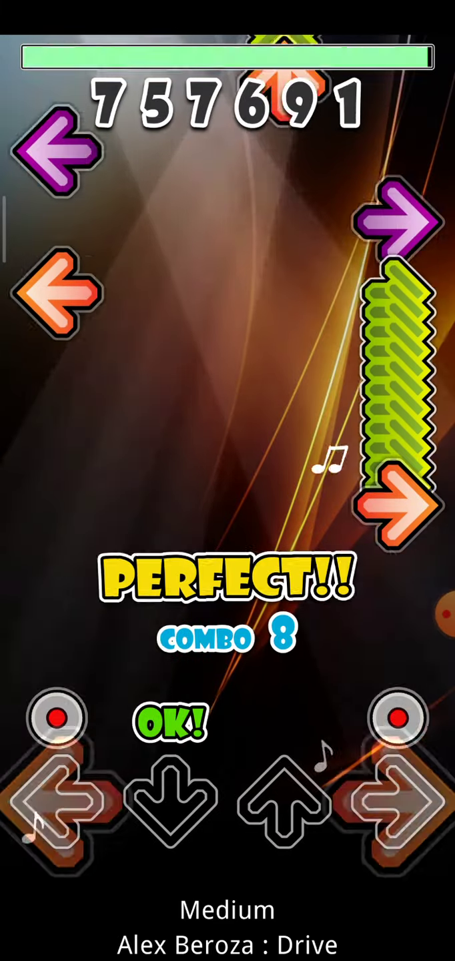
left_click(397, 808)
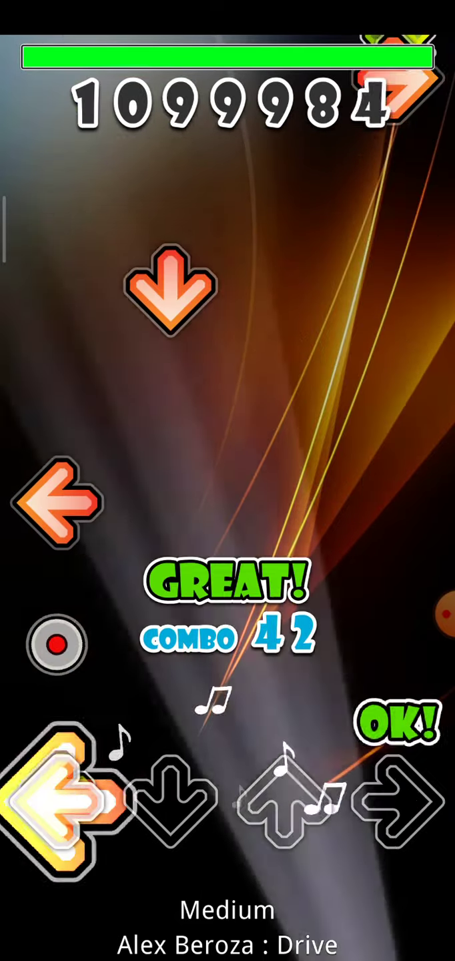
left_click(395, 801)
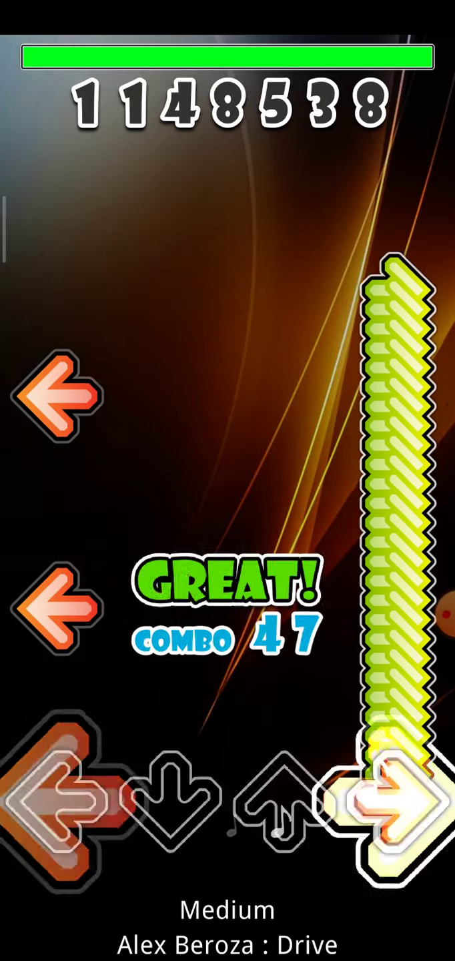
- Finish Drive with a 6,521,819 score and return to the Demo Songs selection
left_click(165, 806)
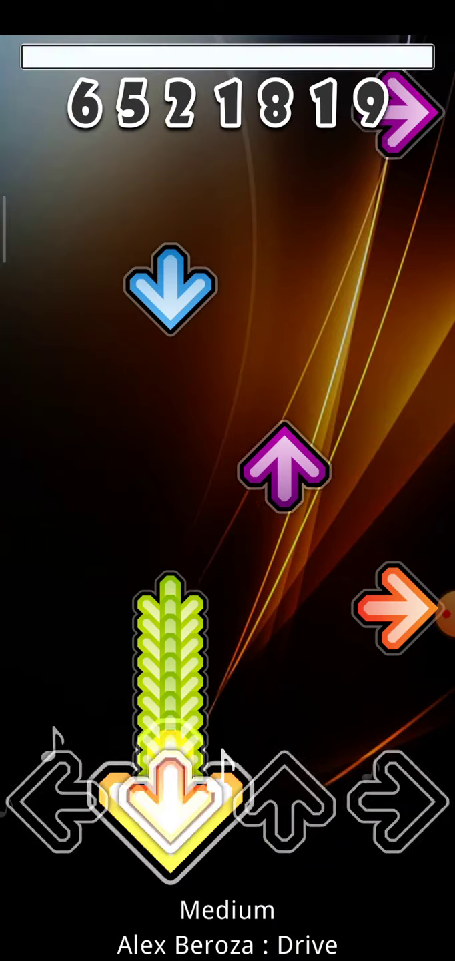
left_click(292, 811)
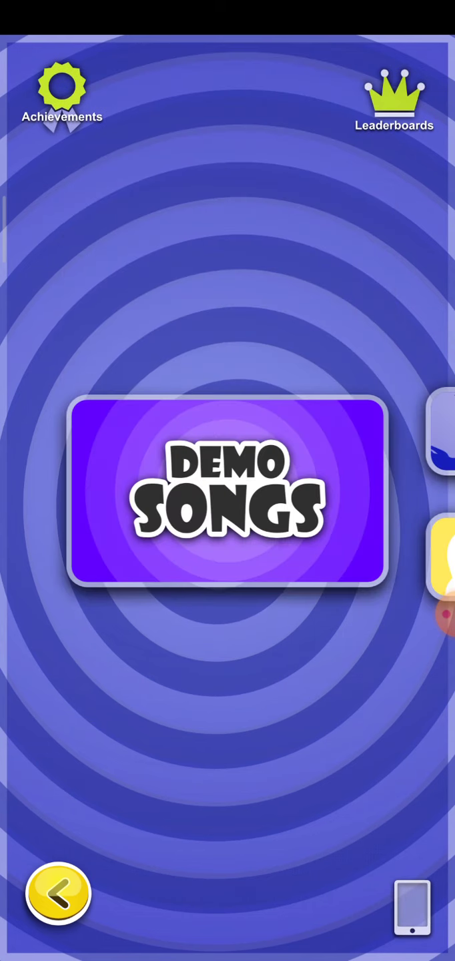
- Open Download Songs, dismiss the unpacking notice, and browse the song pack list
left_click(227, 498)
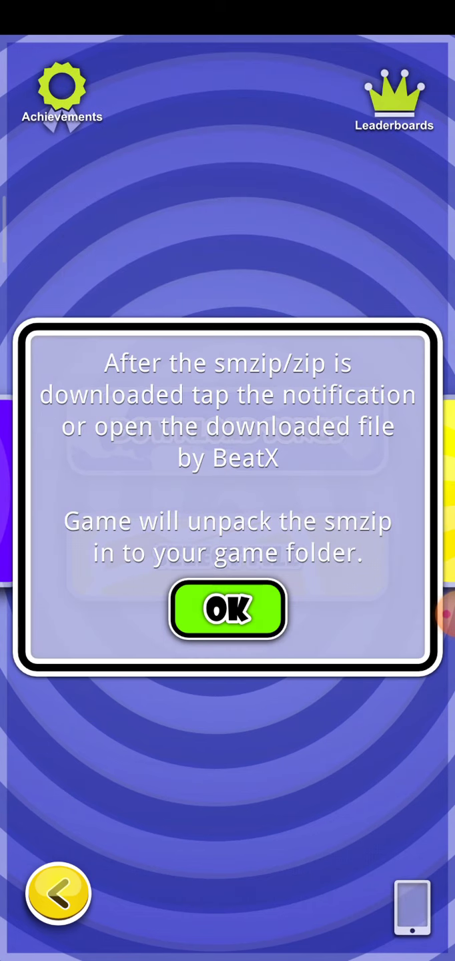
left_click(227, 609)
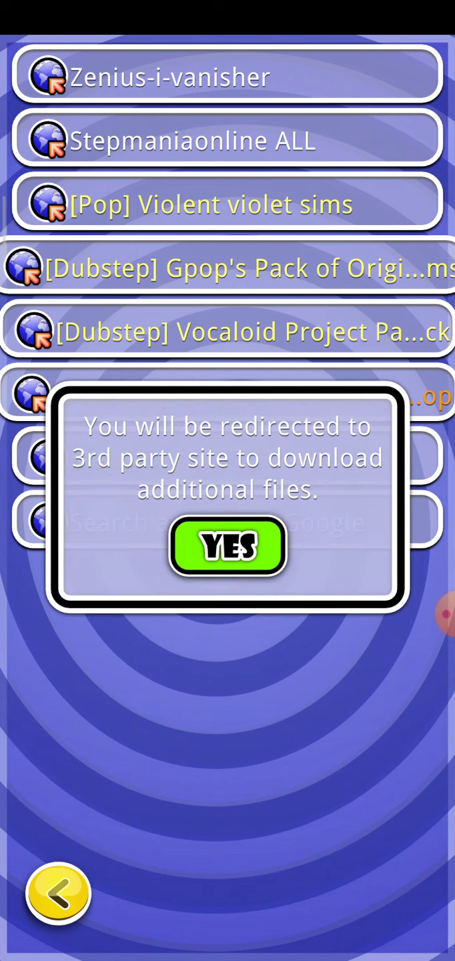
left_click(227, 546)
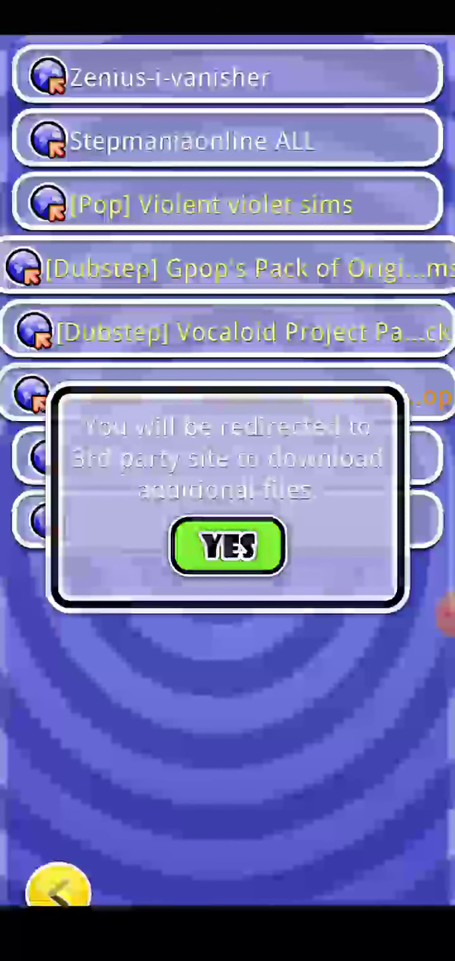
left_click(227, 546)
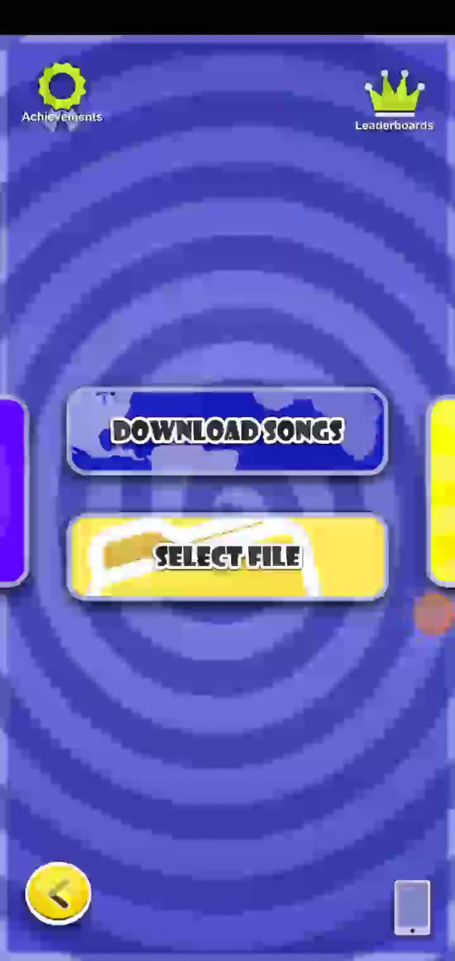
- Try Select File, dismiss the data files notice, and browse the World Charts list
left_click(227, 561)
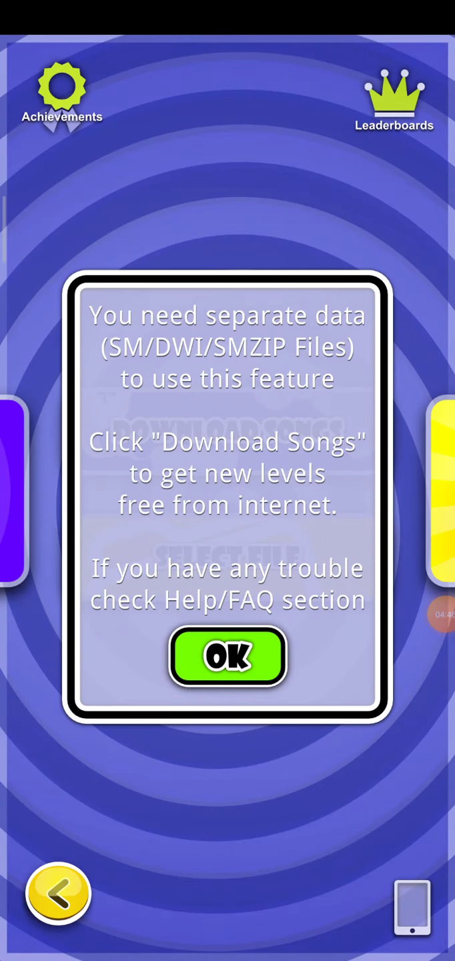
left_click(227, 657)
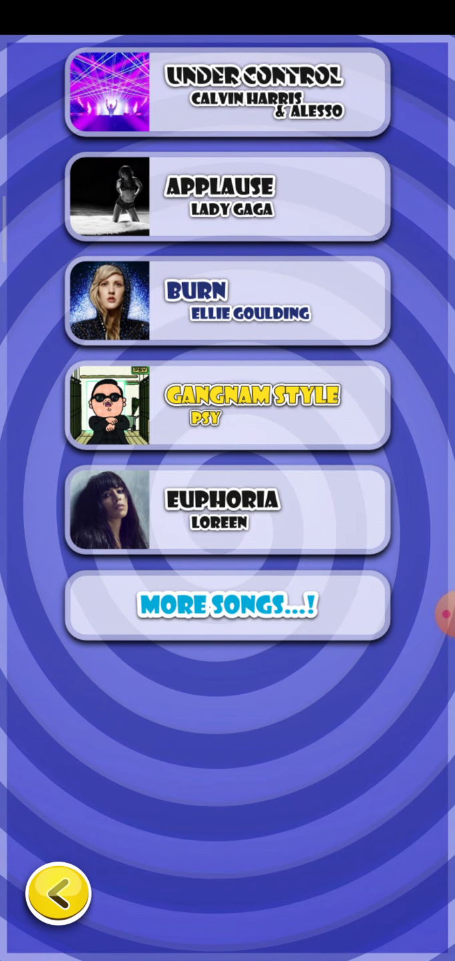
left_click(227, 606)
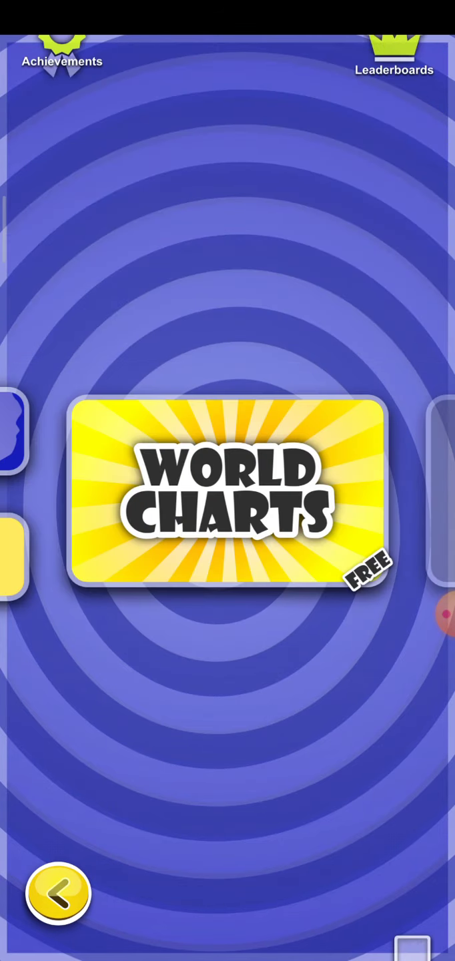
left_click(228, 498)
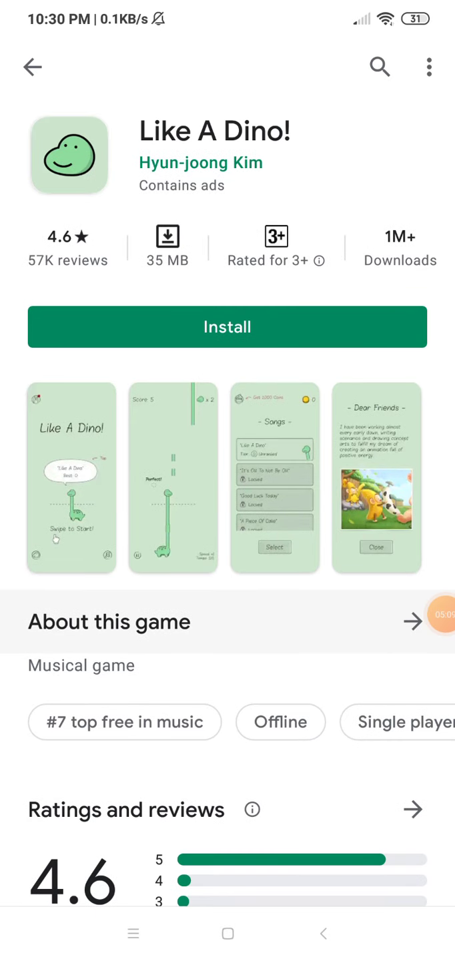
- Browse Like A Dino! suggestions and view the Bunniiies: The Love Rabbit page
left_click(227, 327)
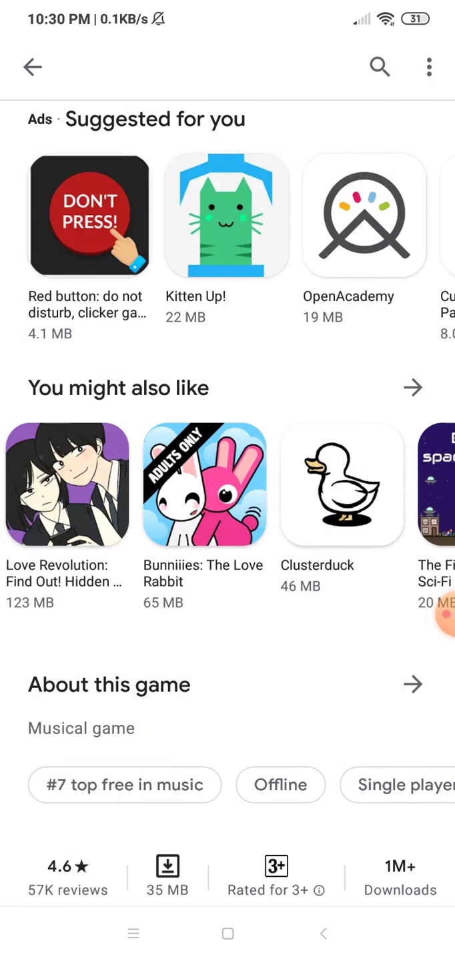
left_click(205, 486)
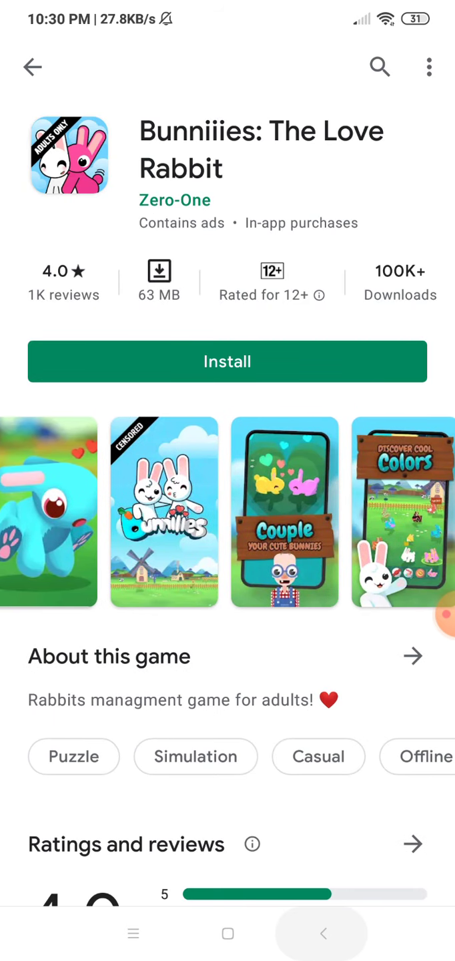
scroll("down", 3)
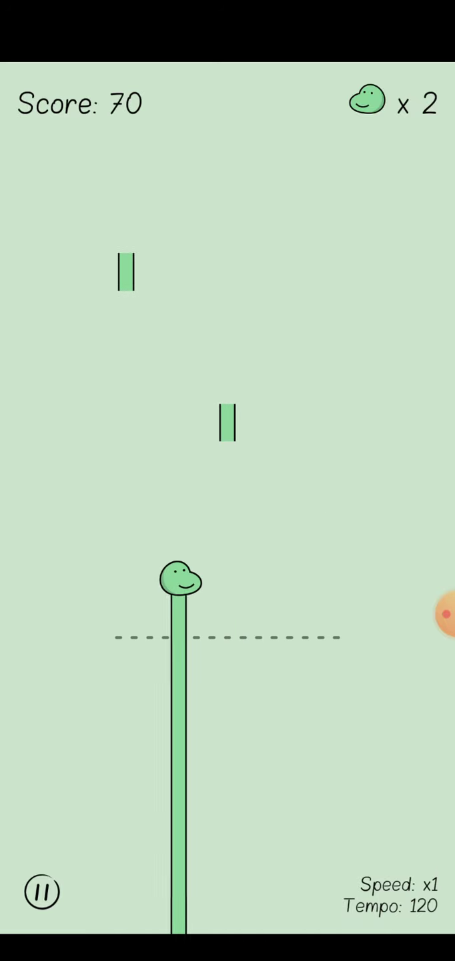
- Play a Like A Dino! round to score 123, continuing after a miss, then restart
left_click(228, 641)
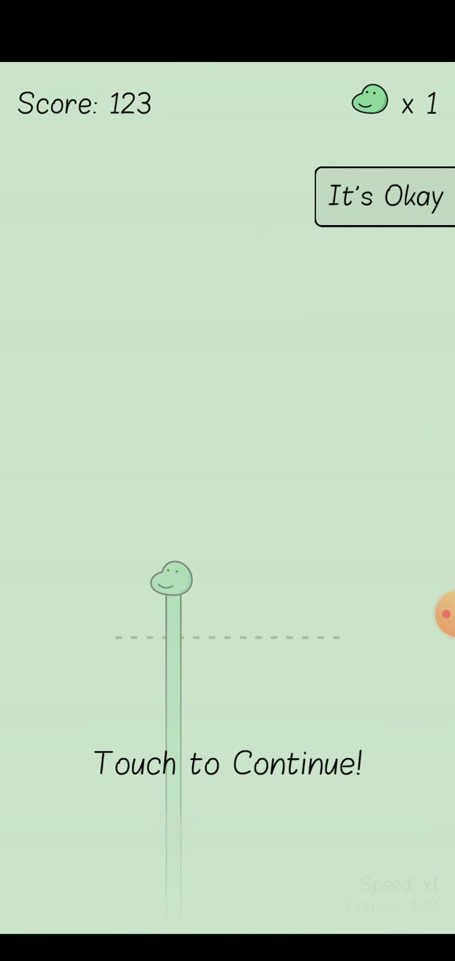
left_click(227, 468)
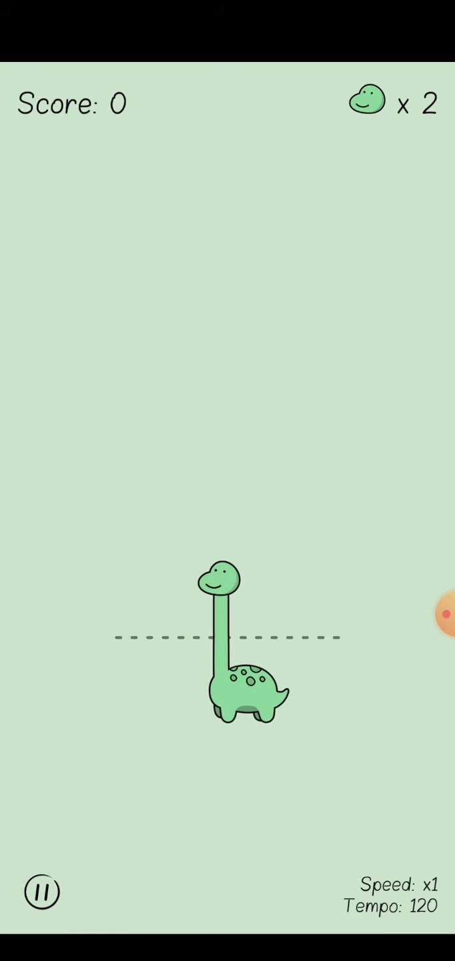
left_click(39, 892)
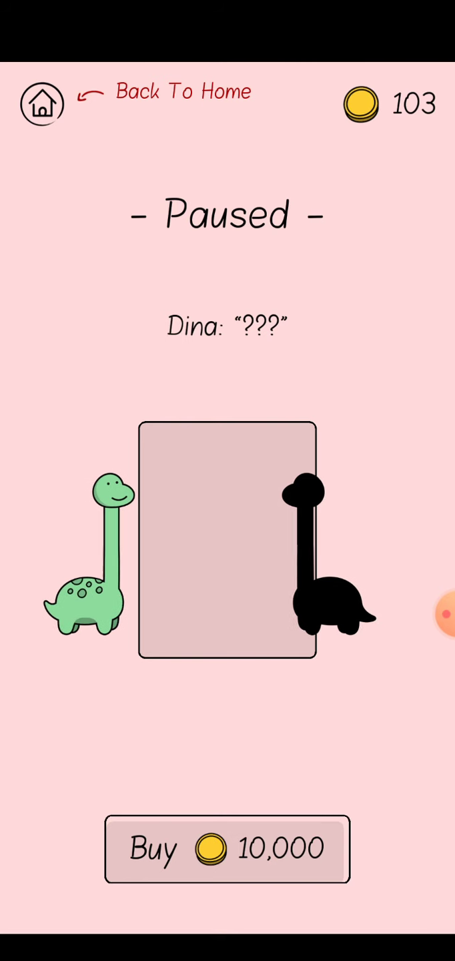
left_click(227, 849)
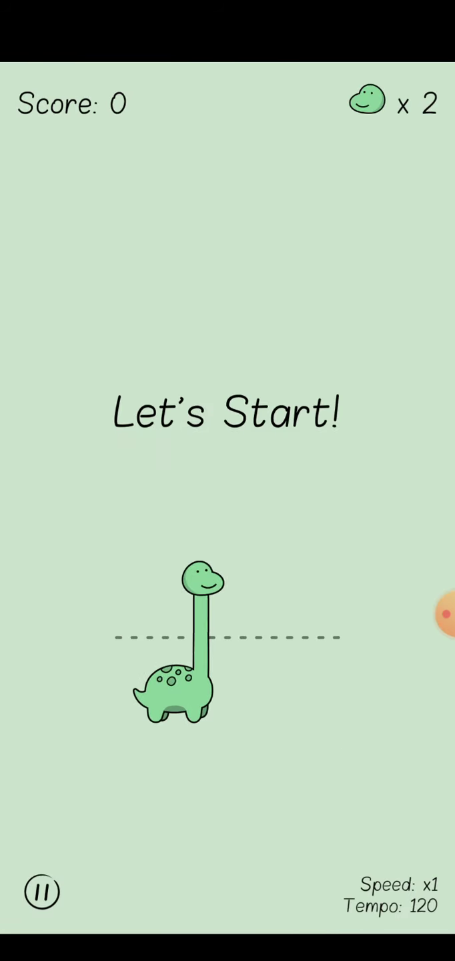
left_click(42, 892)
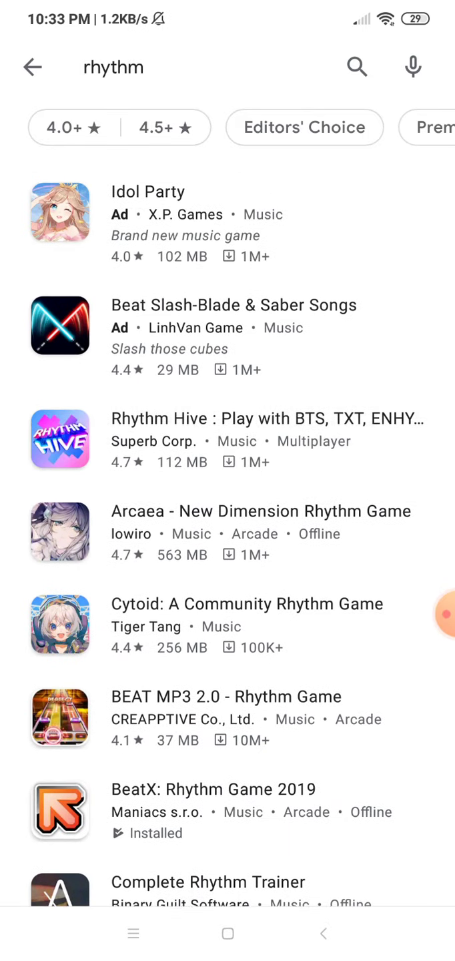
- Install Rhythm Master from the 'rhythm' search results and launch it
scroll("down", 3)
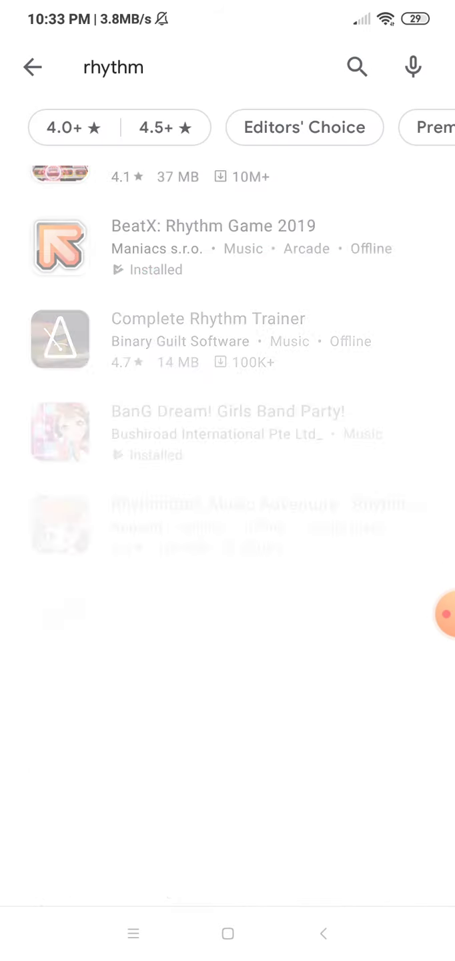
scroll("down", 3)
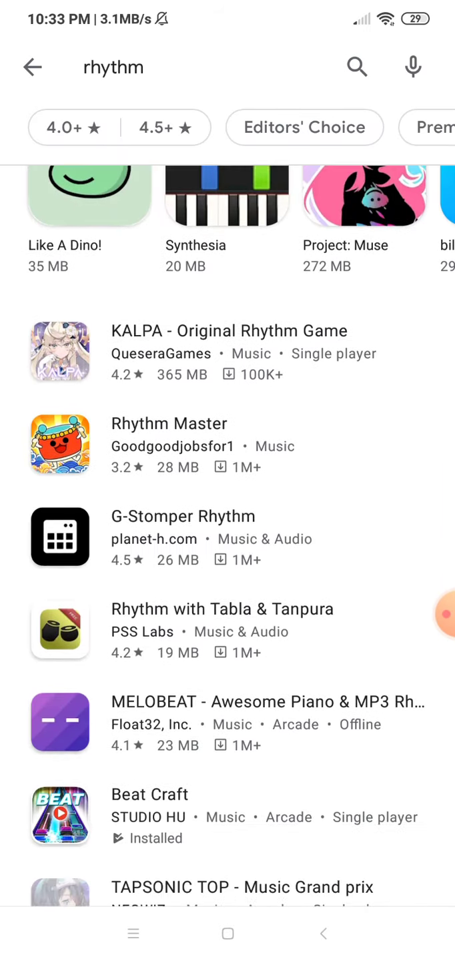
left_click(170, 423)
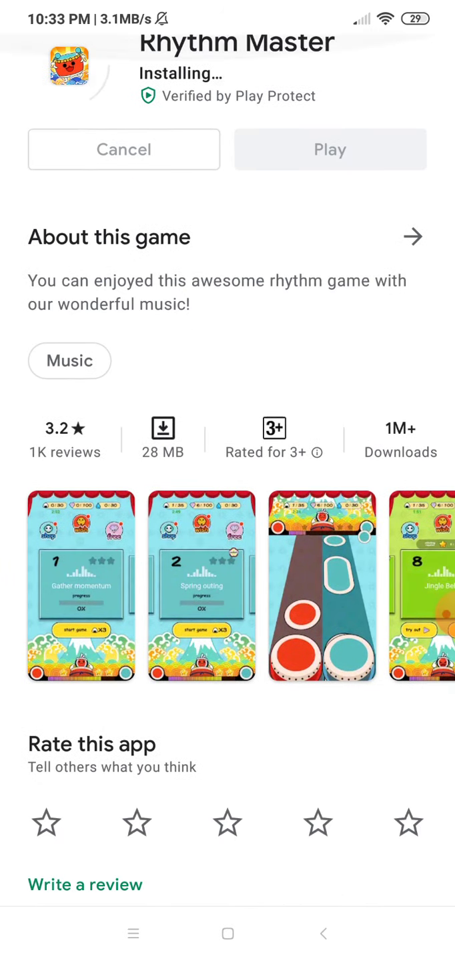
scroll("up", 3)
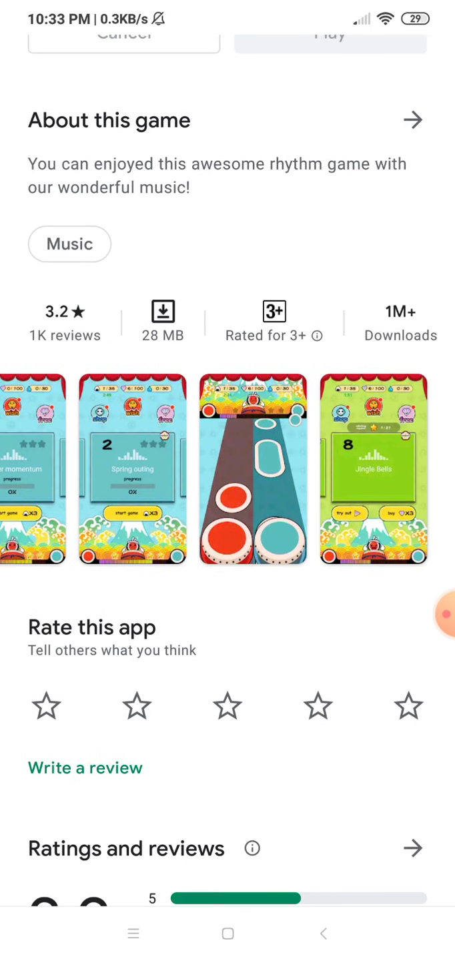
left_click(413, 849)
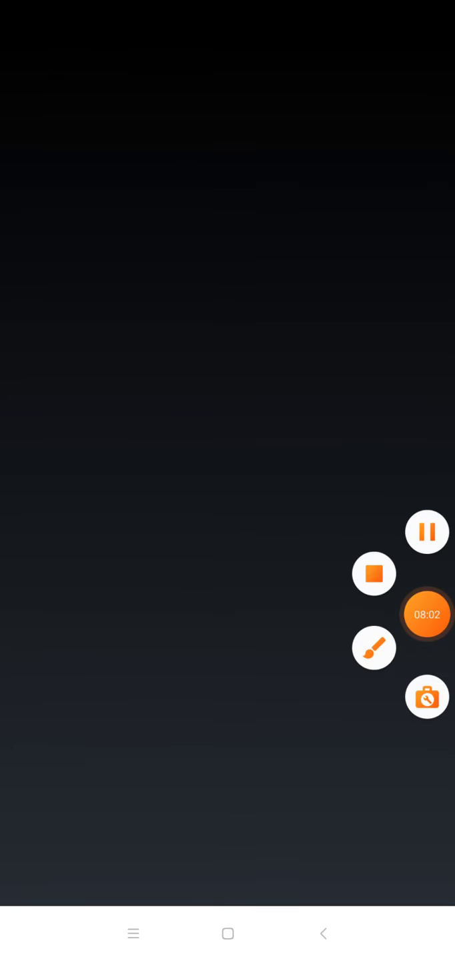
- Dismiss Rhythm Master's start screen to reach level 1 'Gather momentum'
left_click(374, 649)
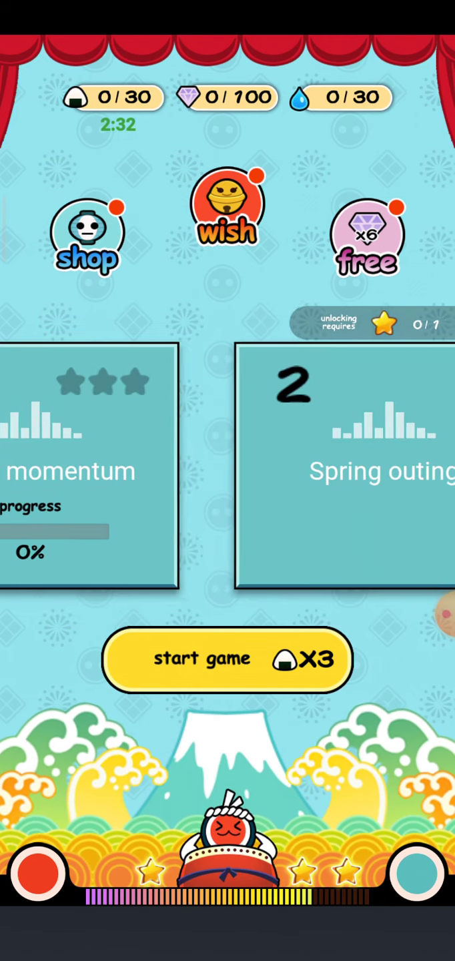
- Dismiss the advert, claim the free energy reward and close the shop
left_click(227, 659)
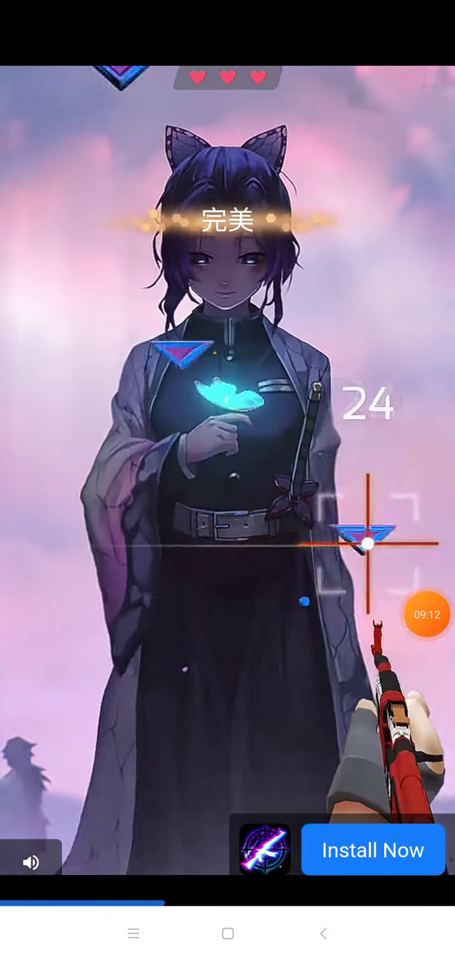
left_click(372, 851)
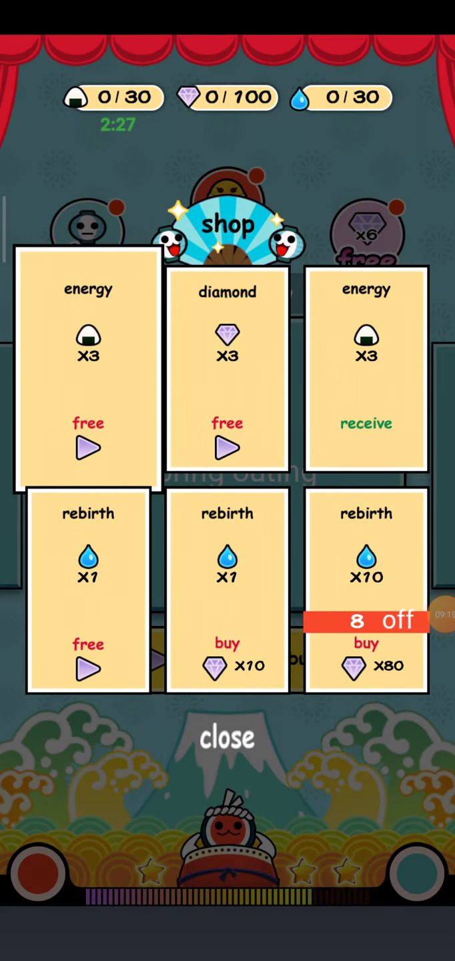
left_click(88, 448)
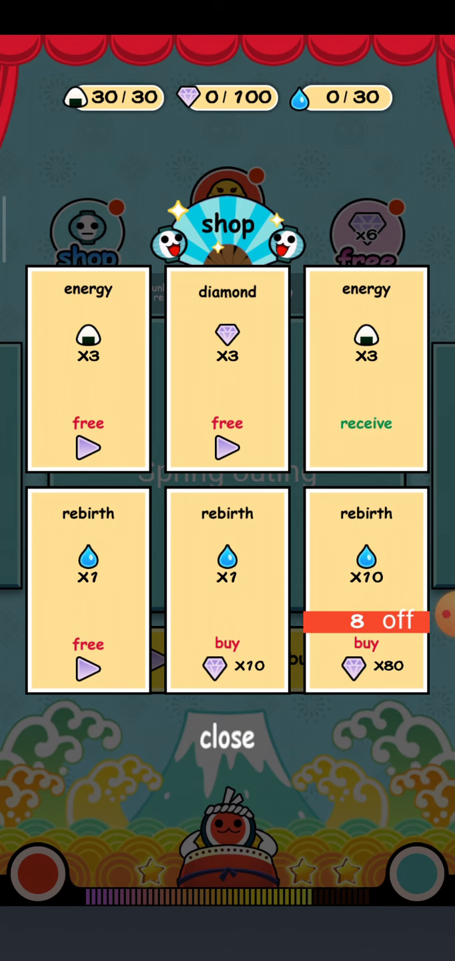
left_click(227, 738)
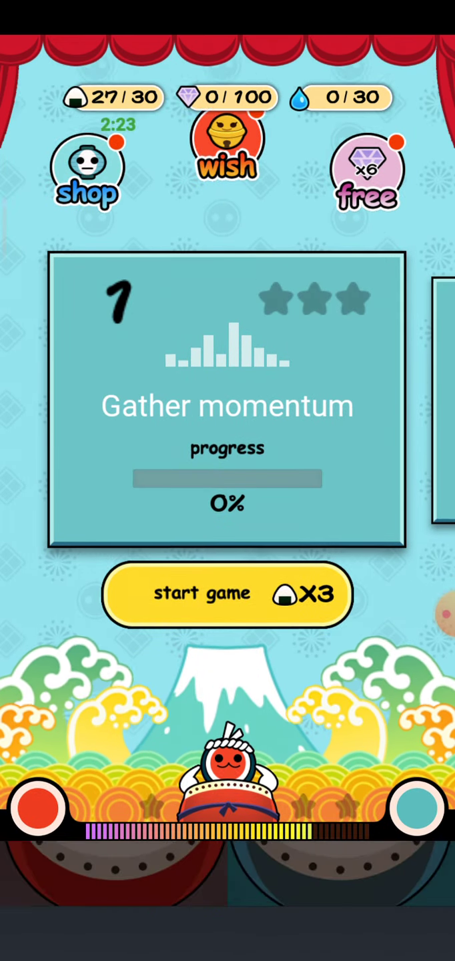
- Start the Gather momentum stage and hit drum notes as they arrive
left_click(227, 593)
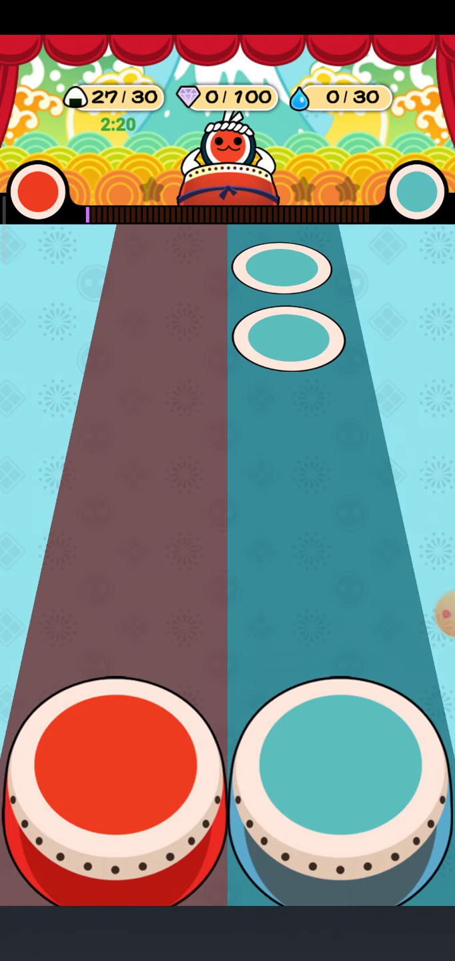
left_click(114, 767)
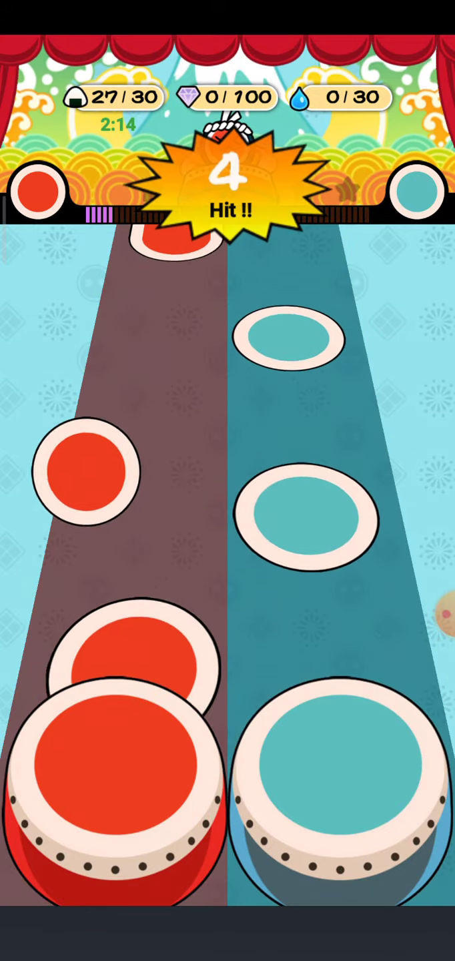
left_click(117, 767)
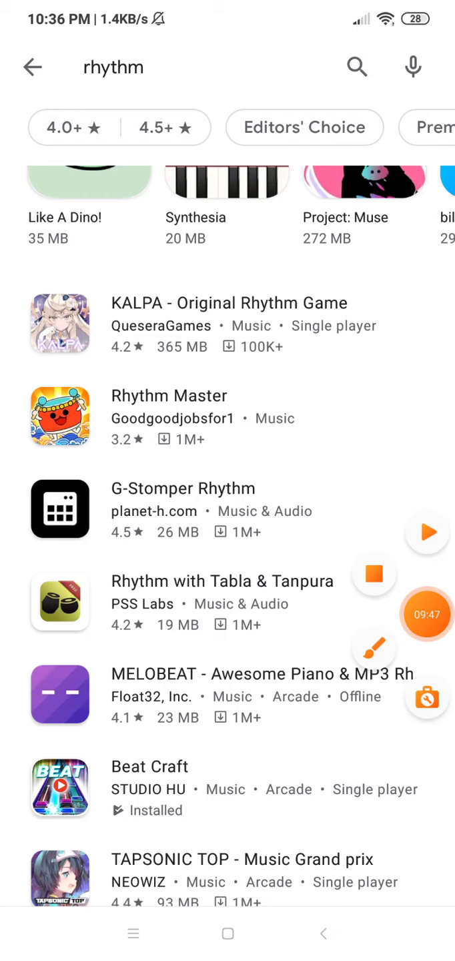
- Scroll down through the 'rhythm' search results toward SEVEN's CODE
scroll("down", 3)
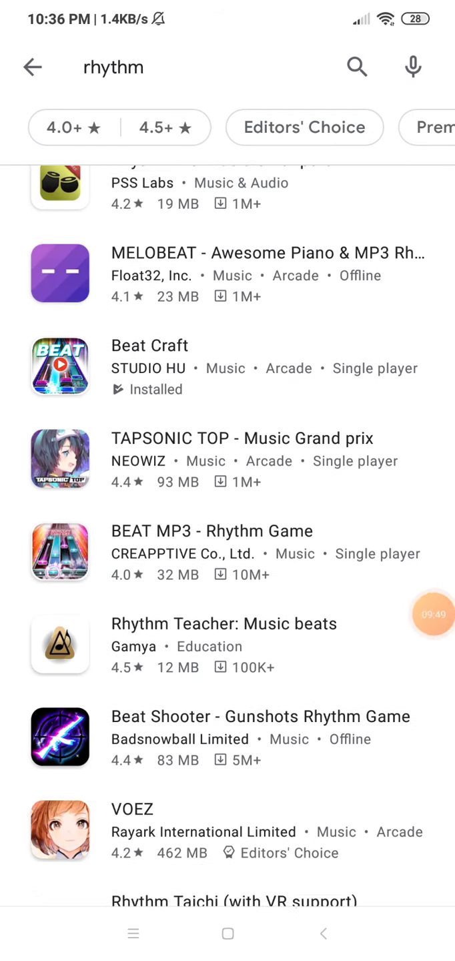
scroll("down", 3)
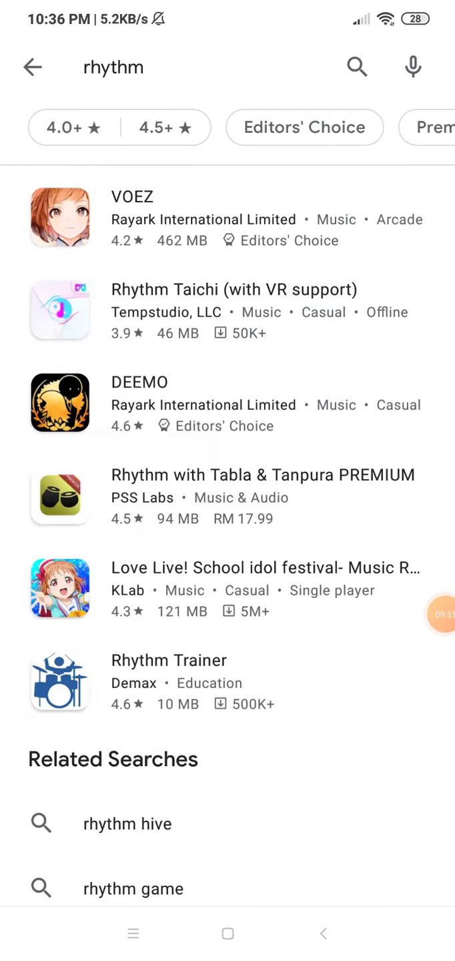
scroll("down", 3)
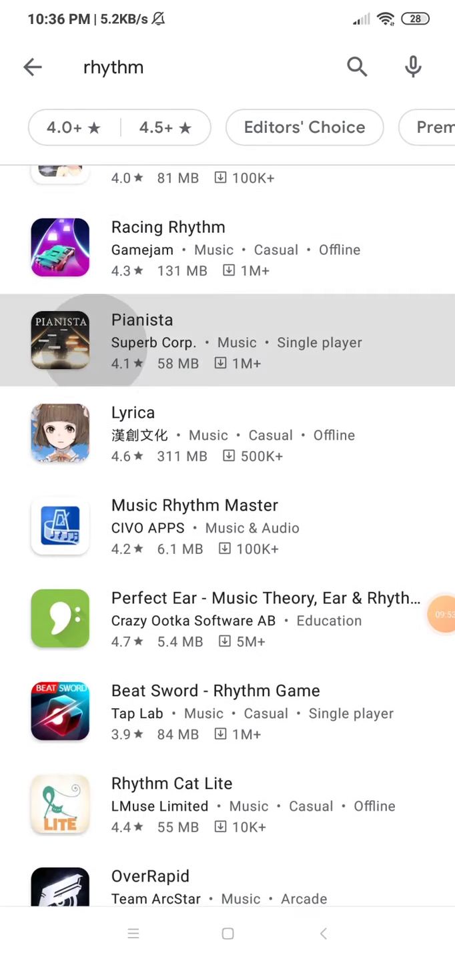
scroll("down", 3)
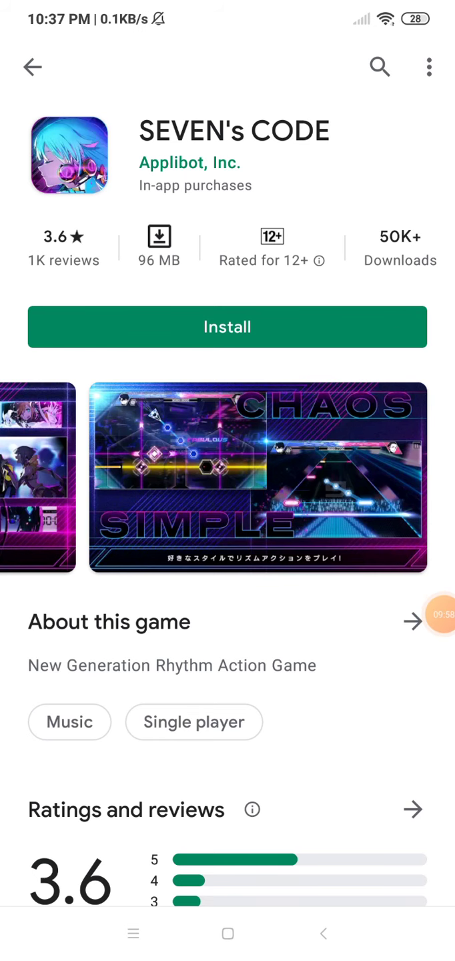
scroll("down", 3)
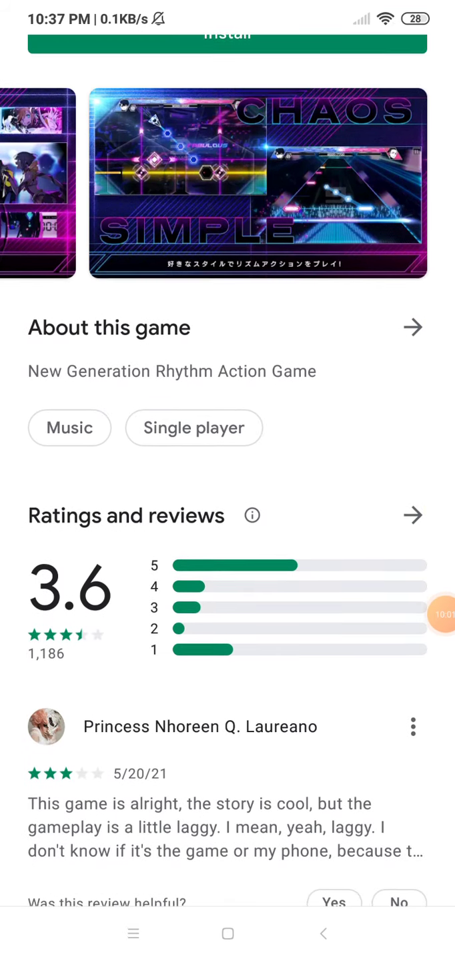
scroll("down", 3)
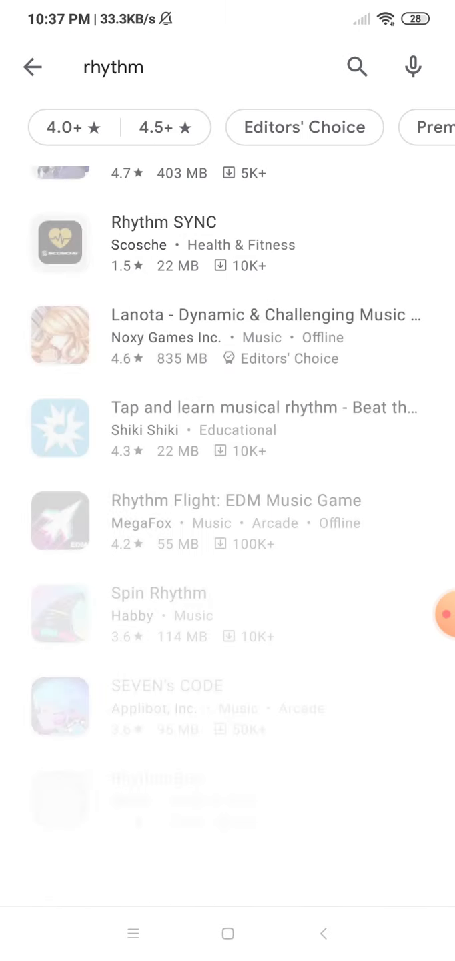
scroll("down", 3)
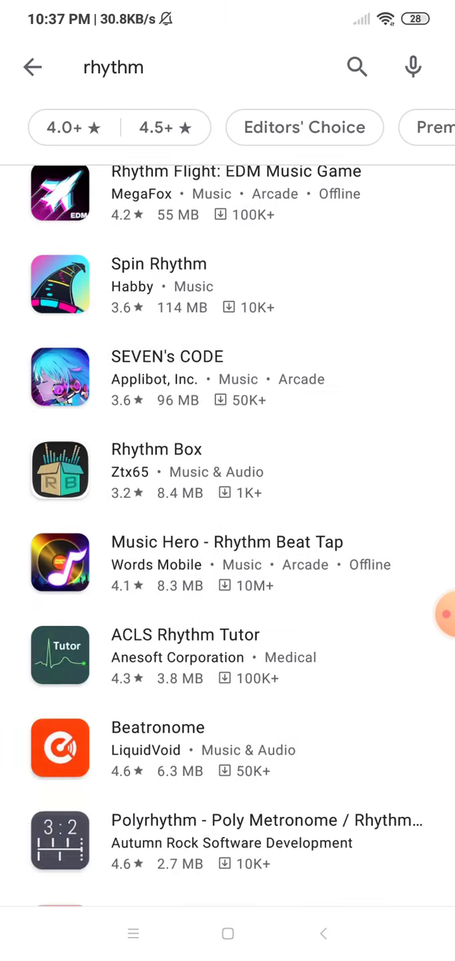
scroll("down", 3)
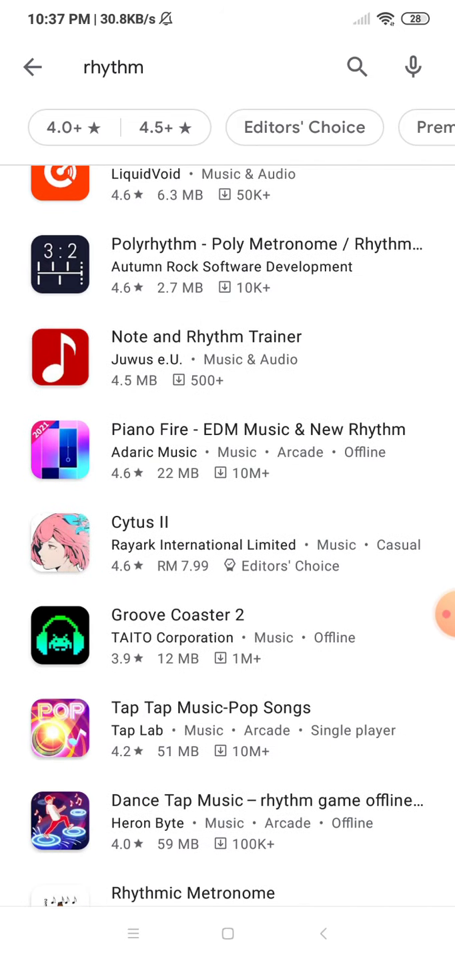
scroll("down", 3)
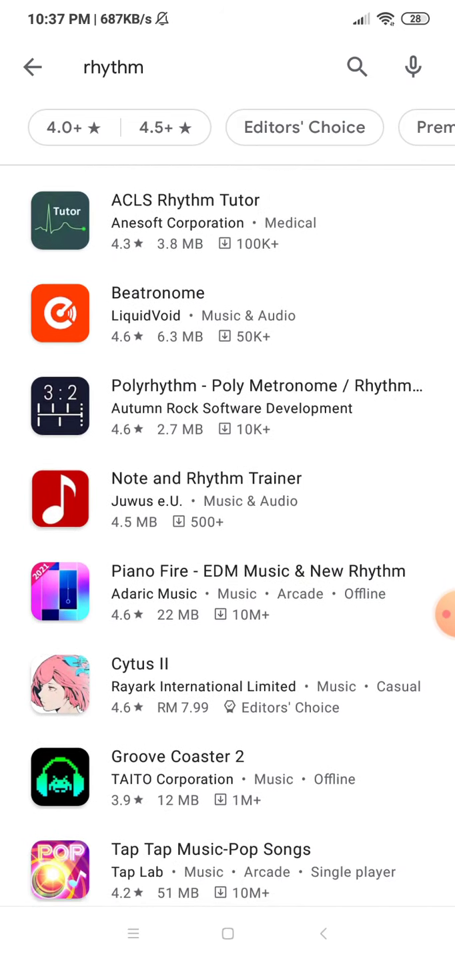
scroll("down", 3)
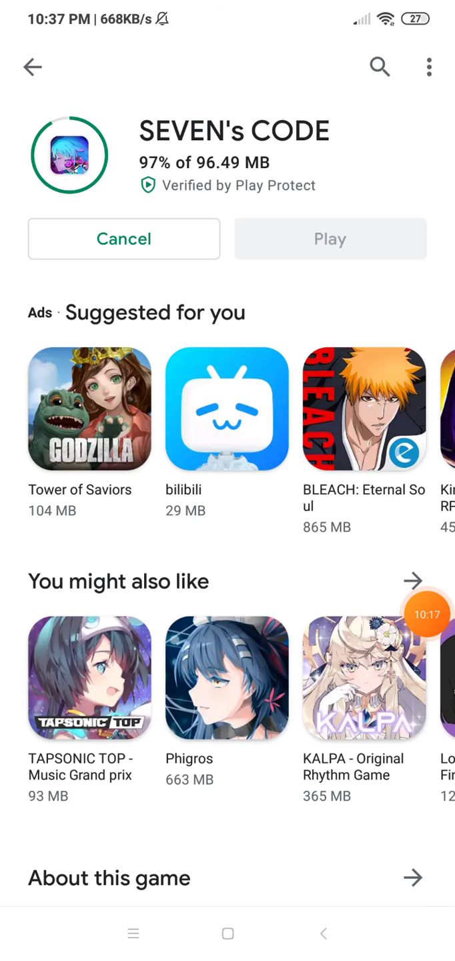
scroll("down", 3)
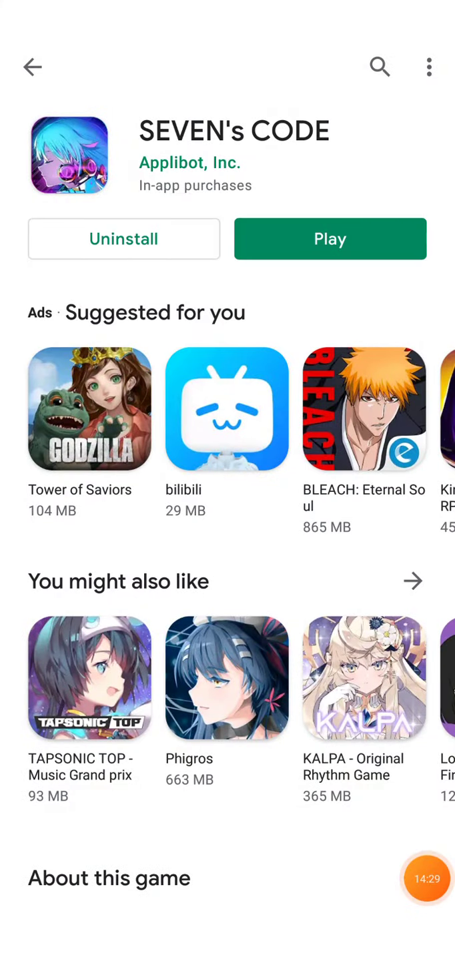
- Go home, swipe through the launcher pages and browse the fav games folder
left_click(31, 67)
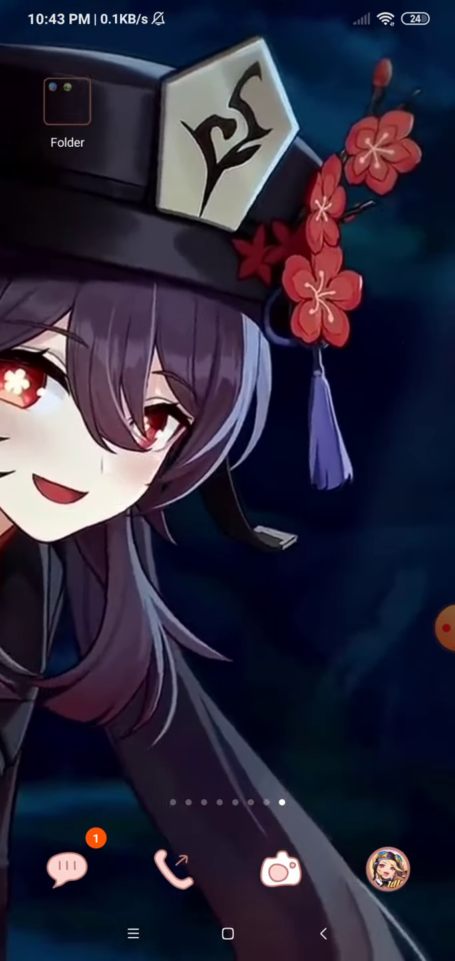
scroll("left", 3)
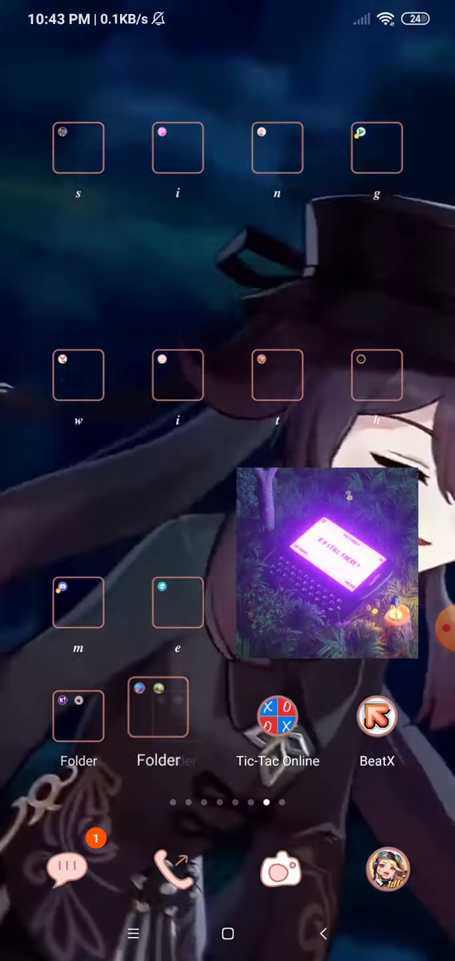
scroll("left", 3)
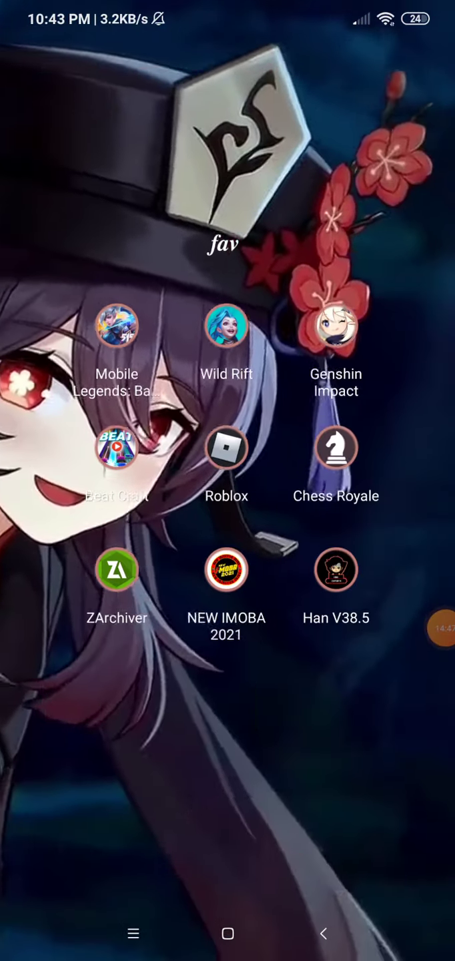
scroll("left", 3)
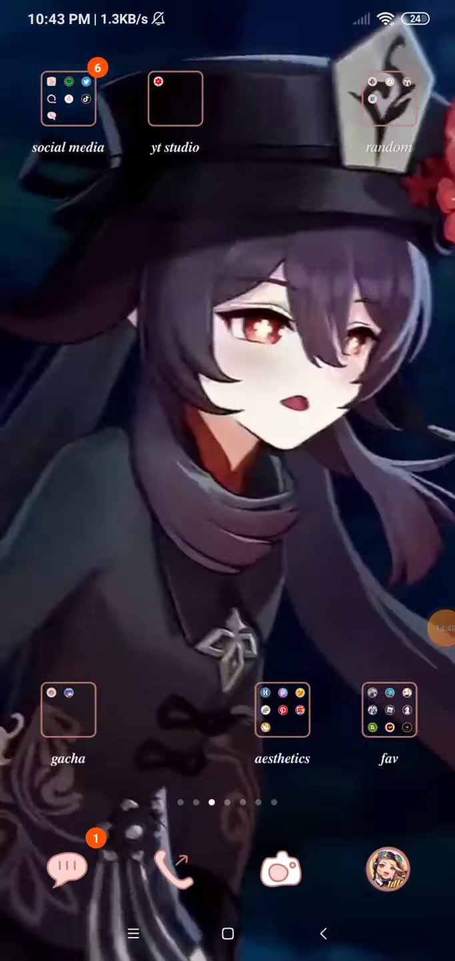
scroll("left", 3)
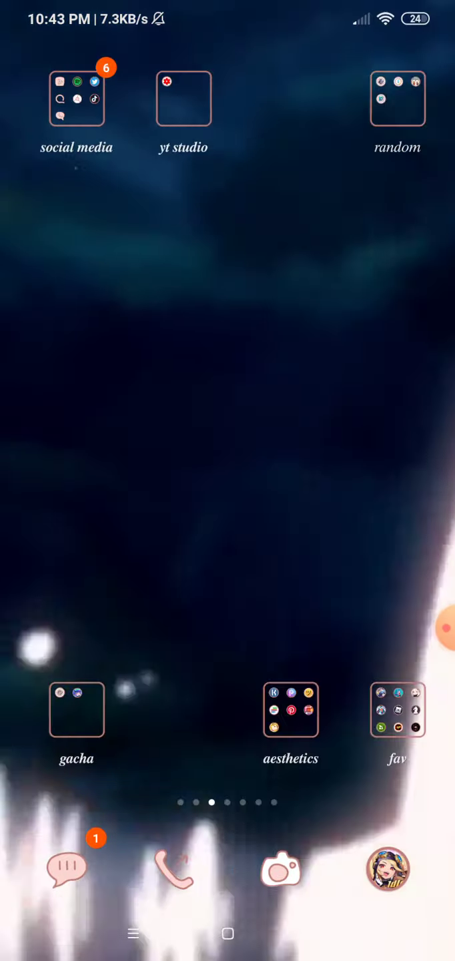
left_click(397, 709)
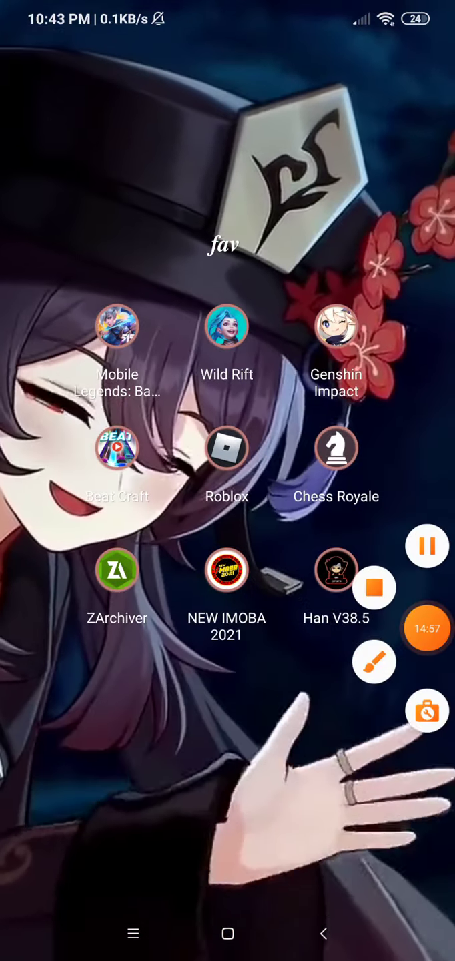
scroll("left", 3)
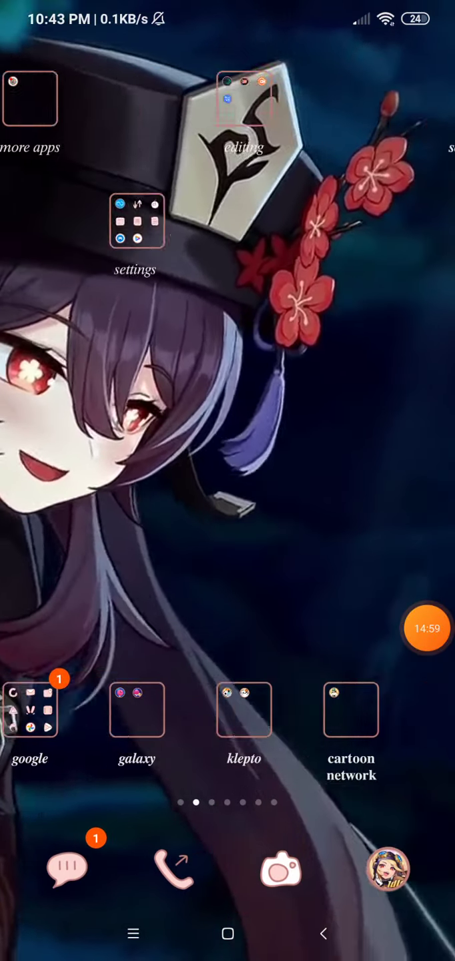